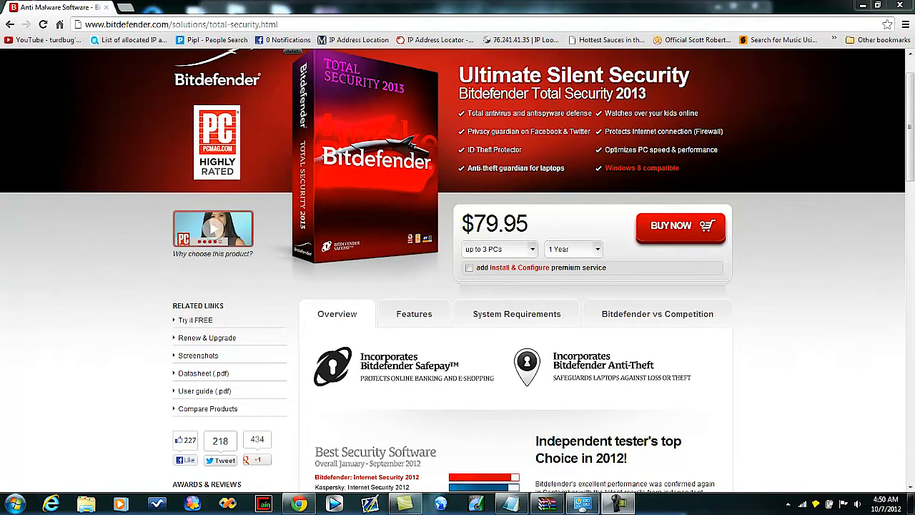
mouse_move(582, 504)
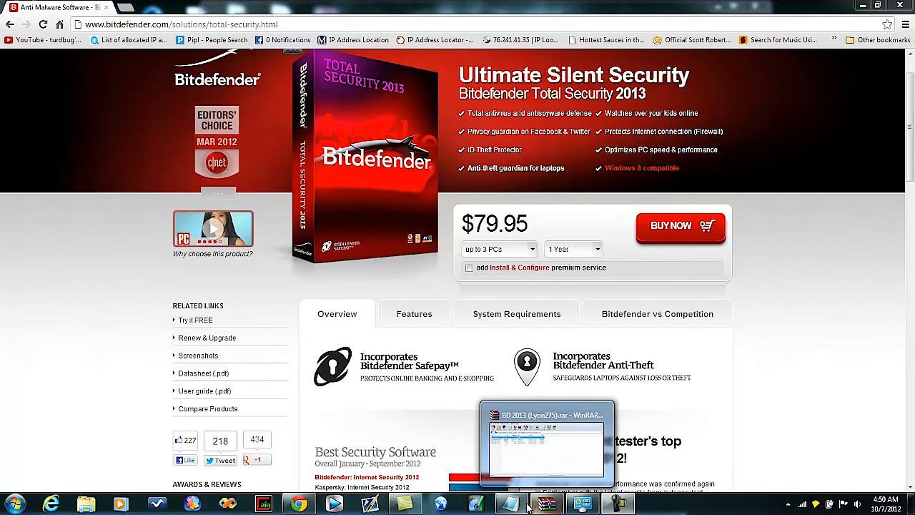
Bring the BD 2013 Activator WinRAR archive to the front over Chrome
left_click(545, 443)
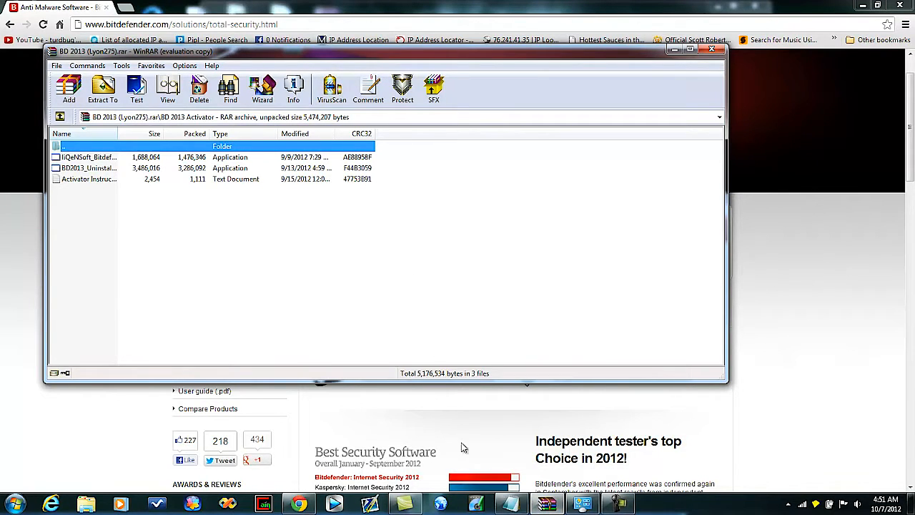
double_click(88, 178)
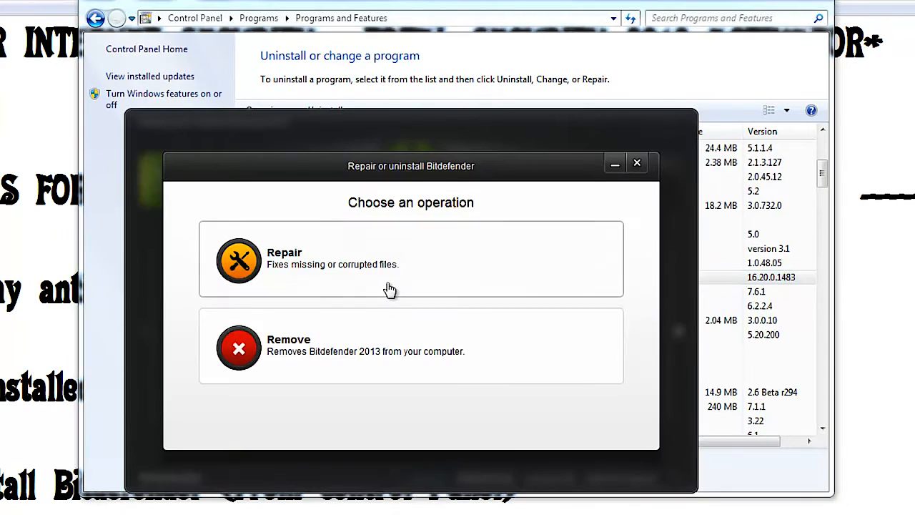
mouse_move(303, 360)
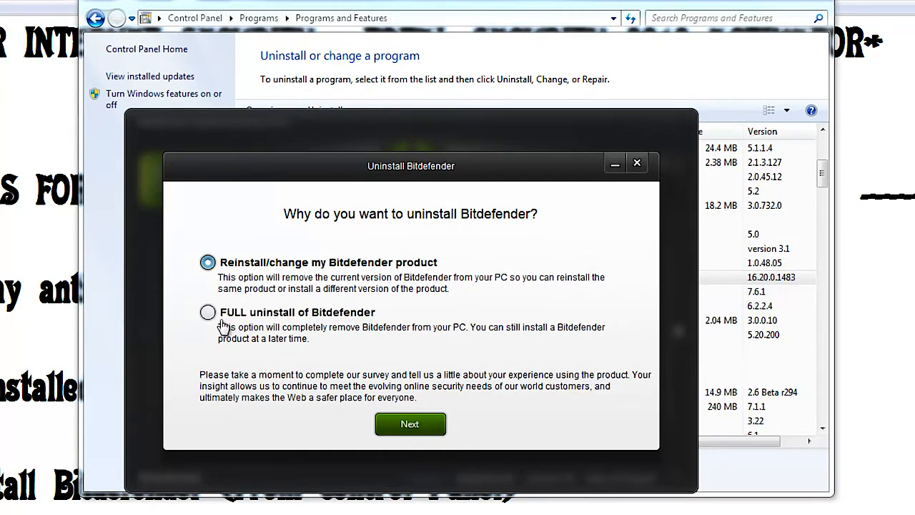
Run a FULL uninstall of Bitdefender 2013 and close the uninstaller without rebooting
left_click(207, 313)
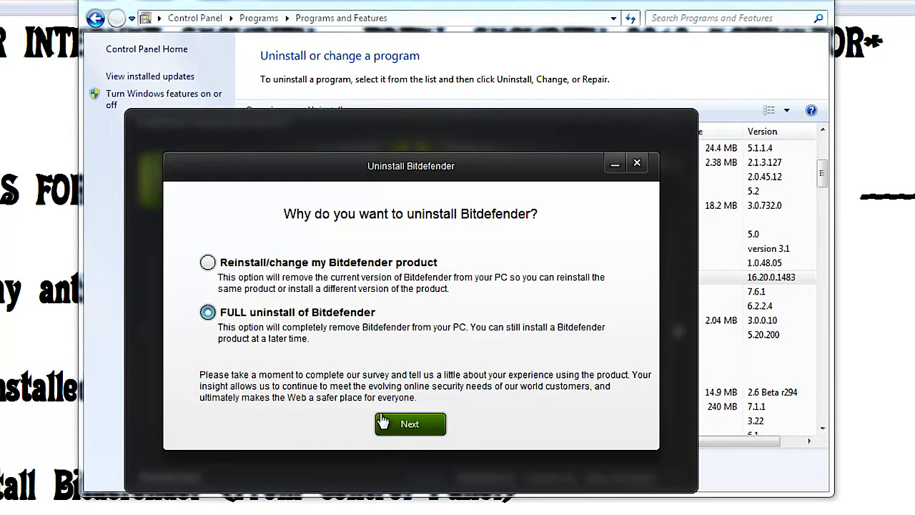
left_click(410, 423)
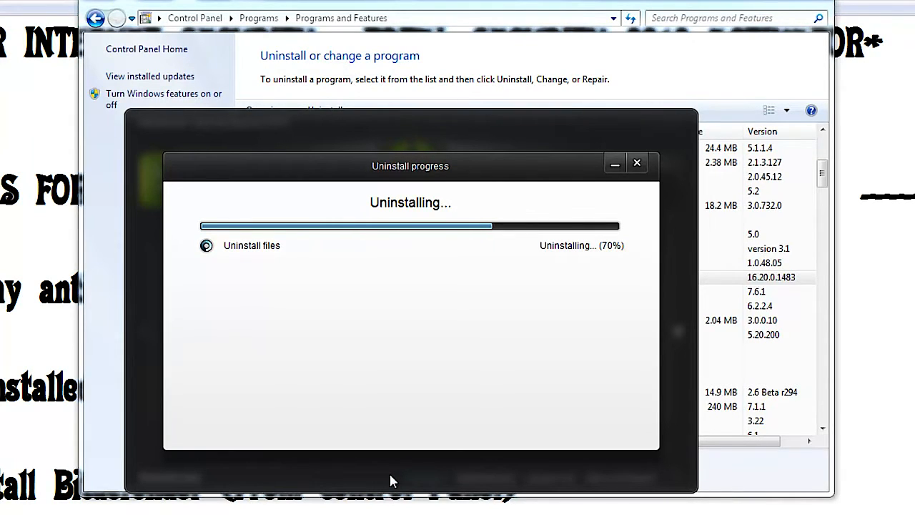
mouse_move(555, 437)
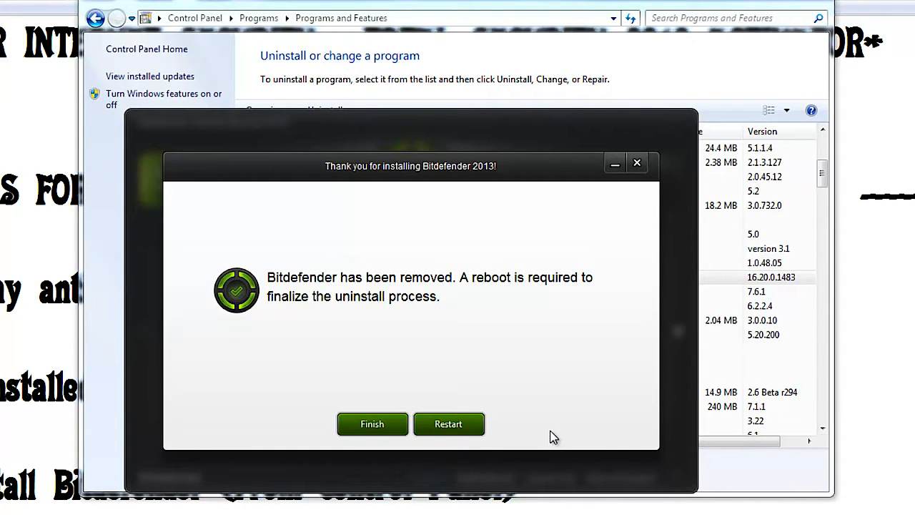
mouse_move(62, 368)
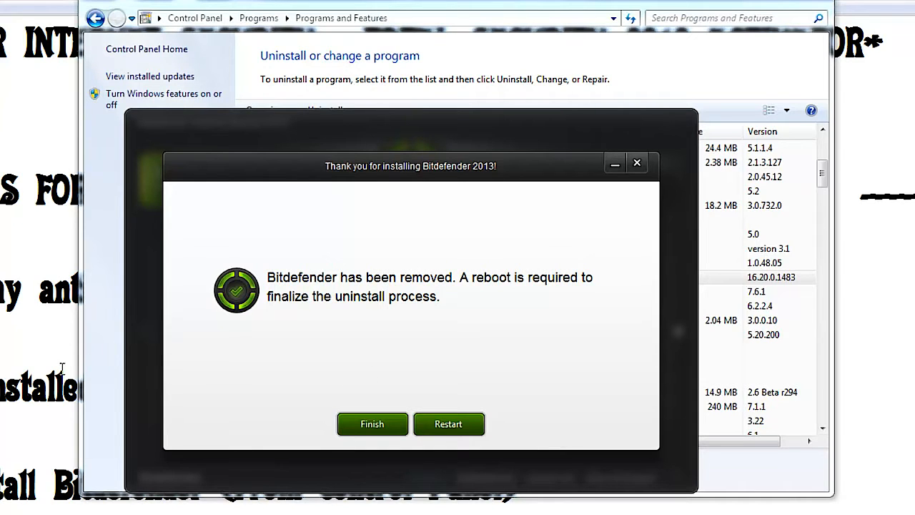
left_click(372, 423)
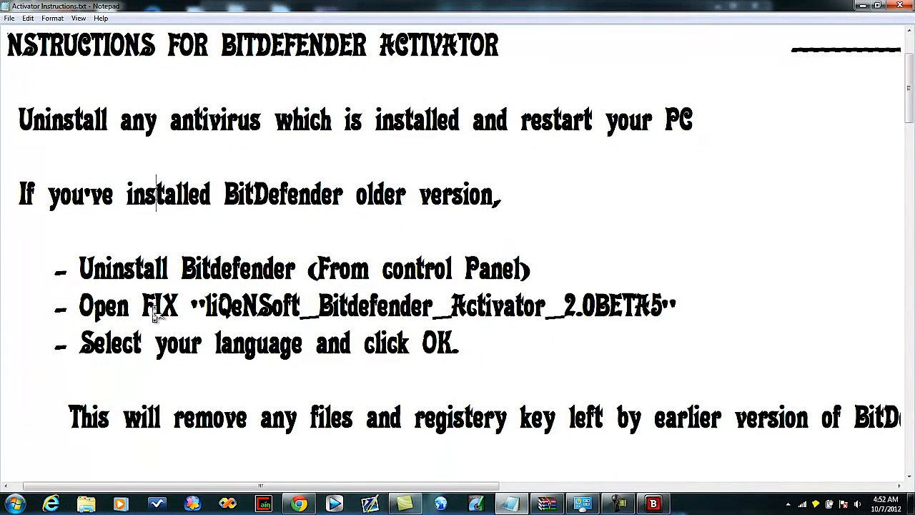
Run liQeNSoft_Bitdefender_Activator in English and confirm the old version's leftovers were removed
scroll("down", 3)
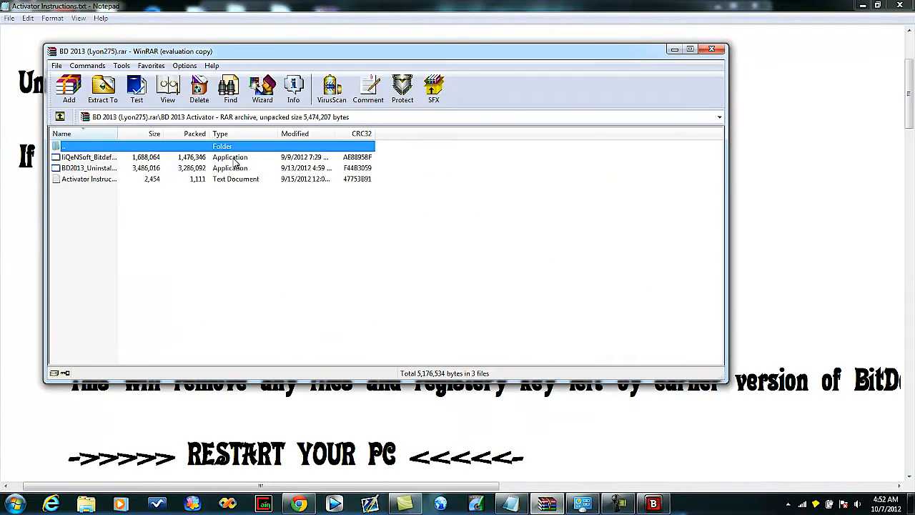
left_click(88, 156)
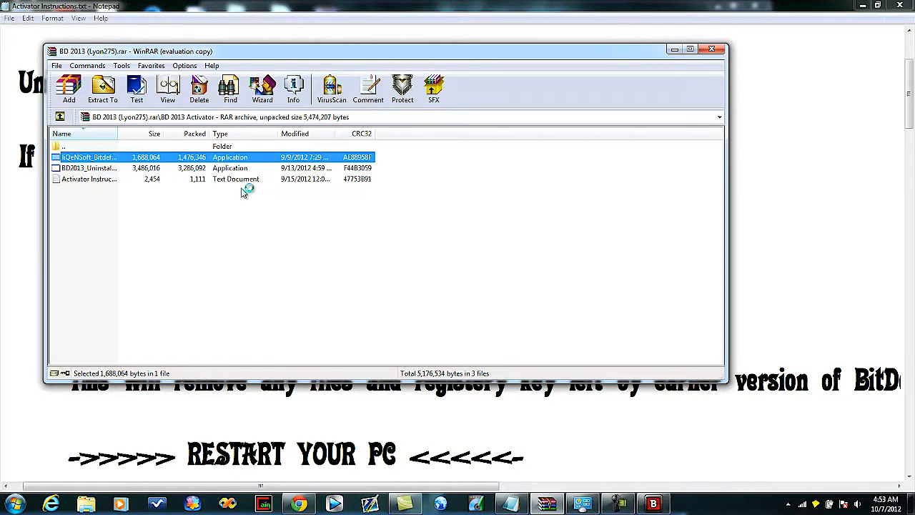
double_click(88, 157)
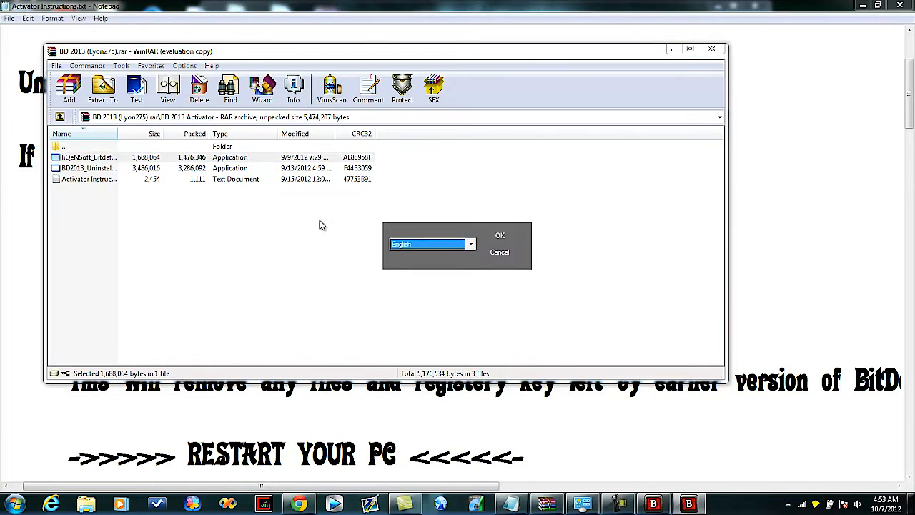
left_click(500, 235)
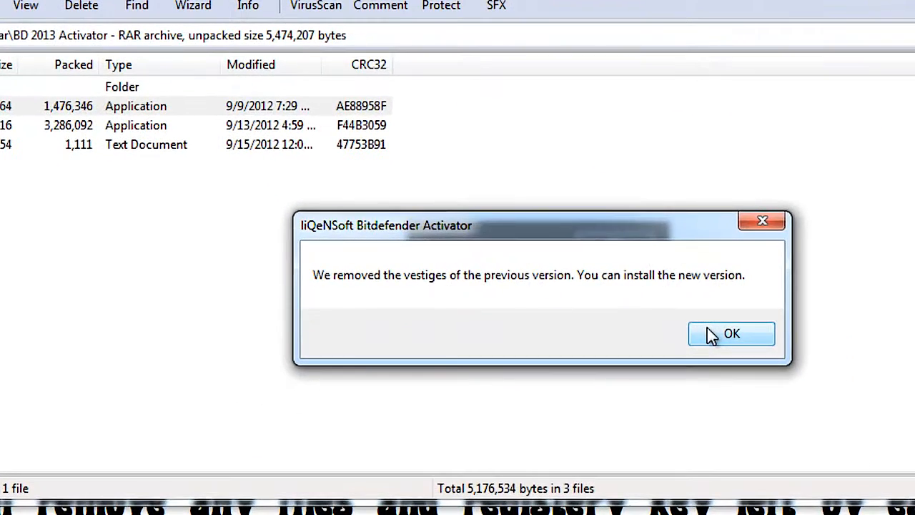
left_click(731, 333)
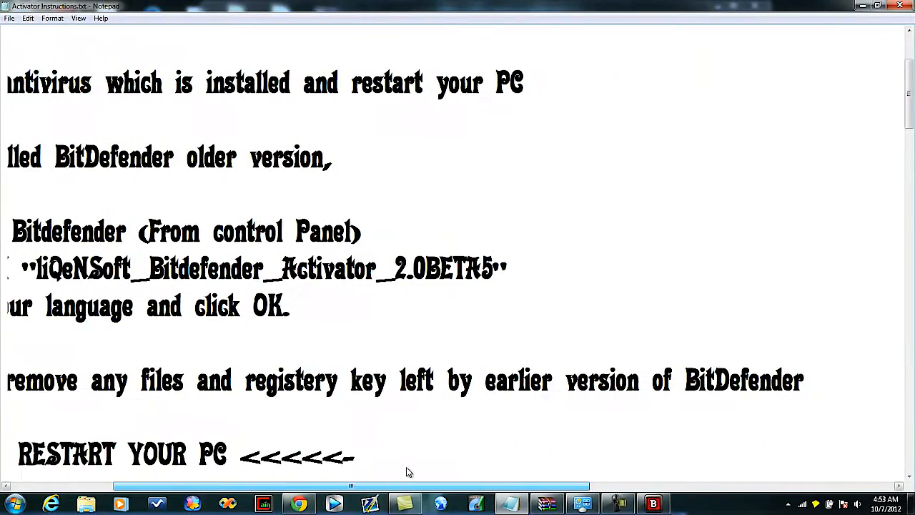
scroll("left", 3)
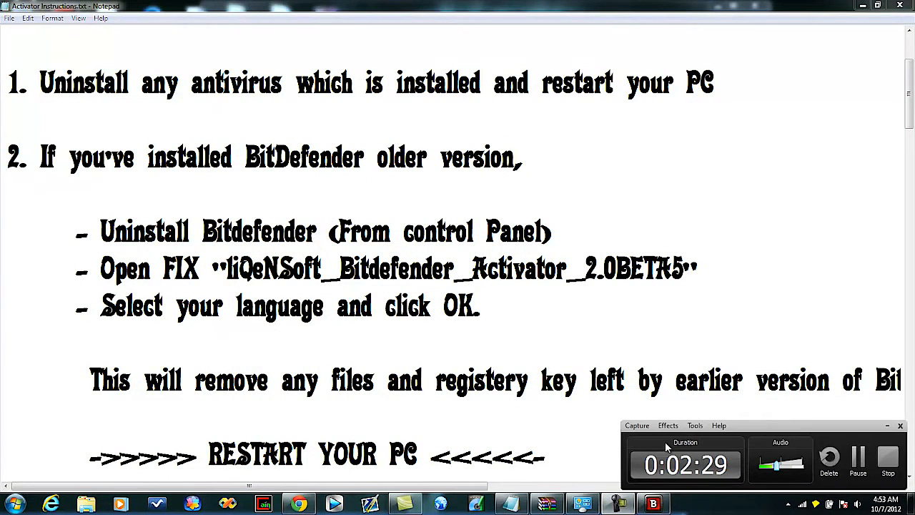
Scroll the Notepad instructions to step 3 and switch to the MyBitdefender page in Chrome
scroll("down", 3)
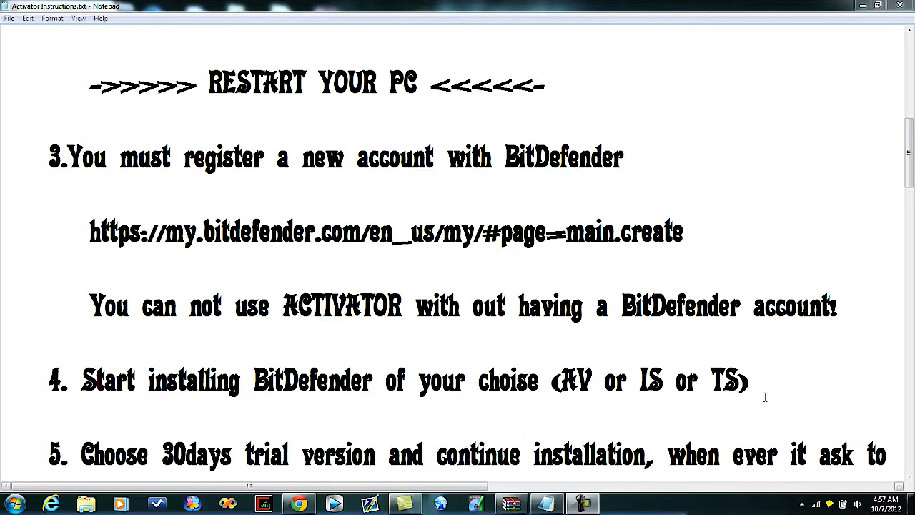
mouse_move(200, 143)
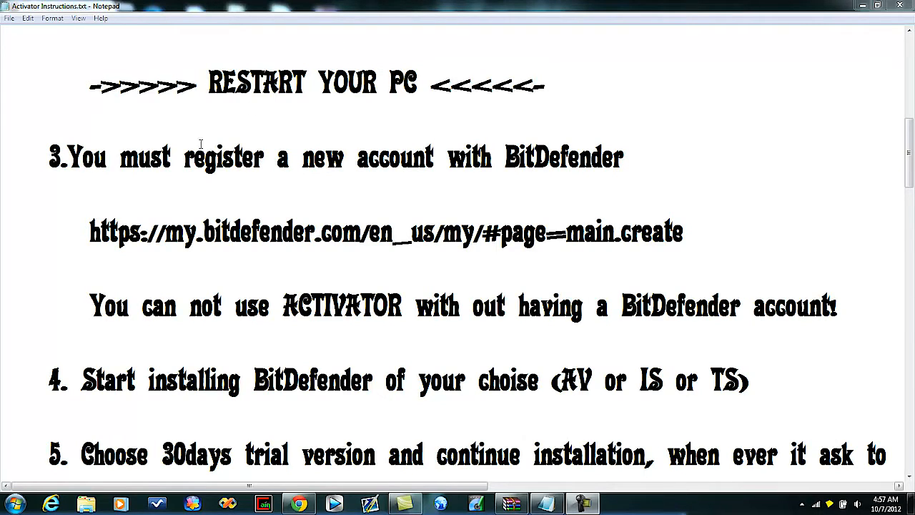
mouse_move(313, 249)
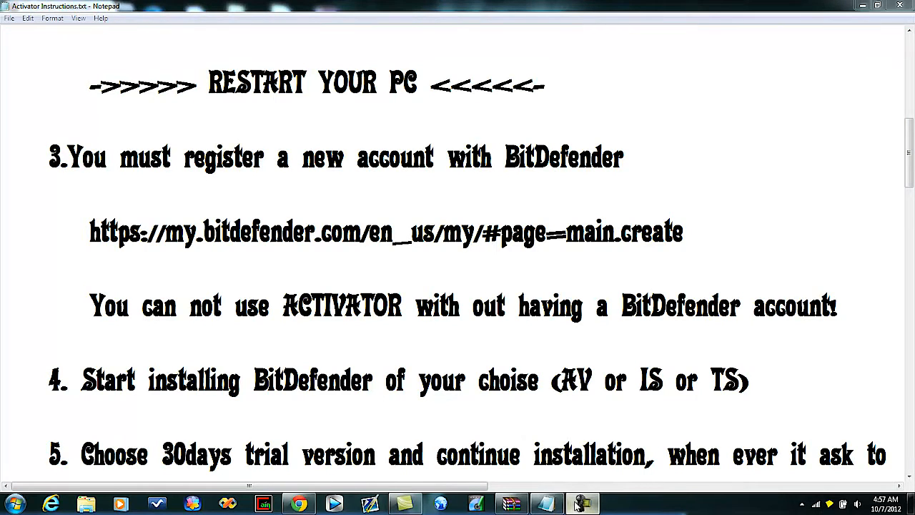
left_click(581, 504)
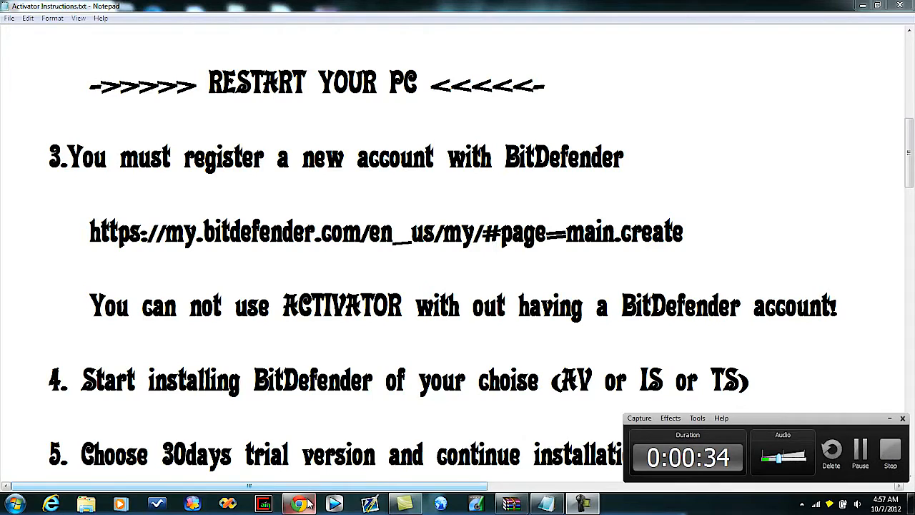
left_click(299, 505)
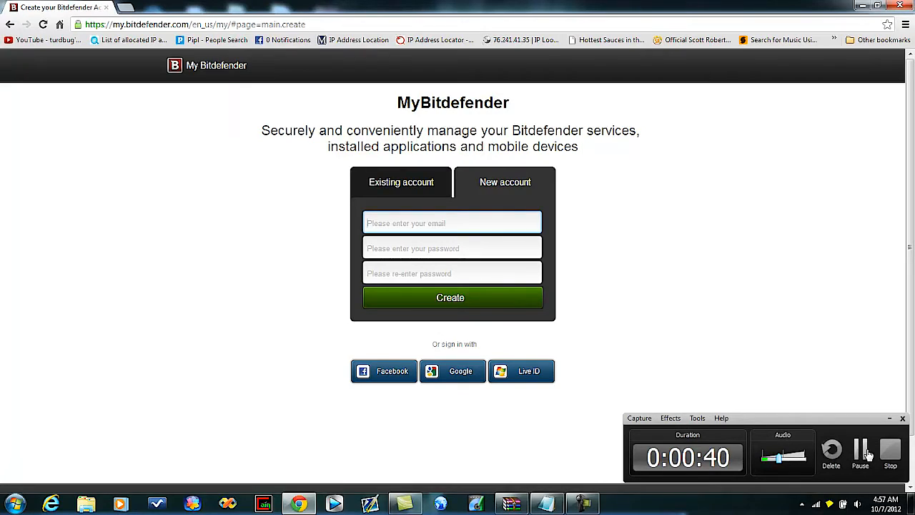
Log in to MyBitdefender and scroll through the Welcome dashboard showing no devices
left_click(452, 298)
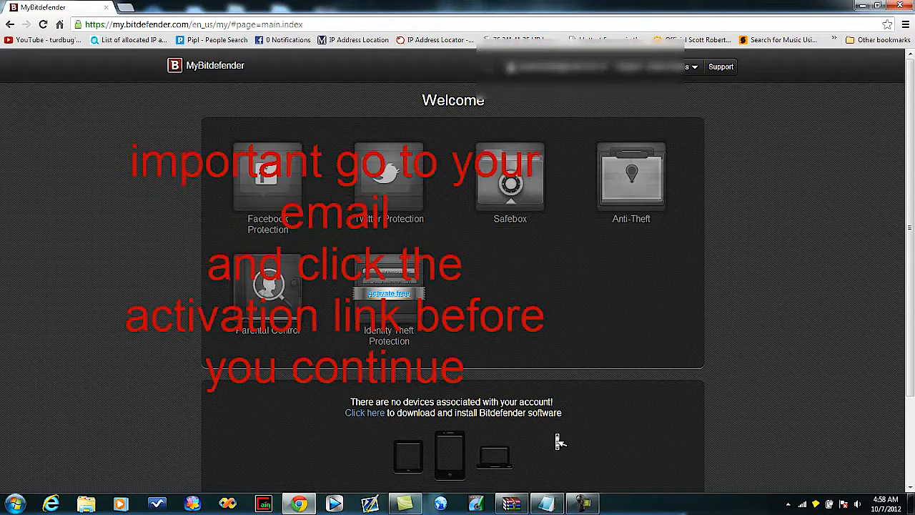
left_click(547, 504)
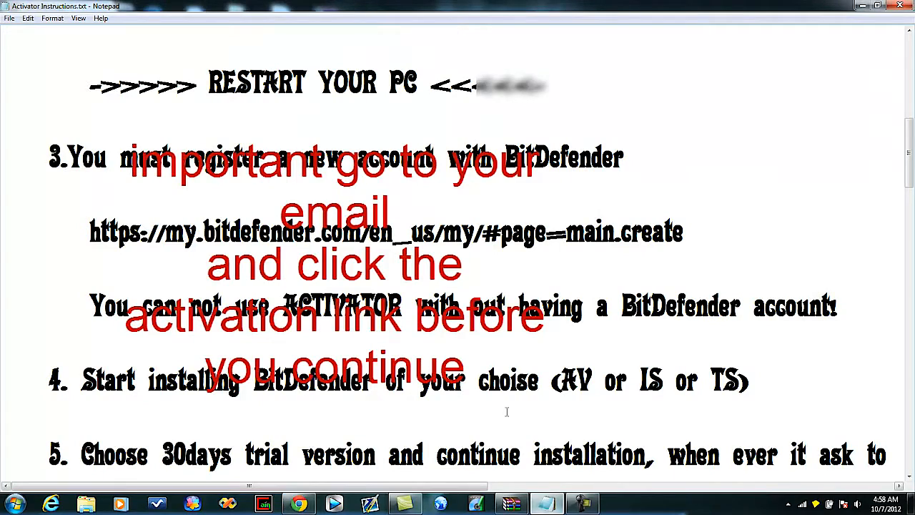
scroll("down", 3)
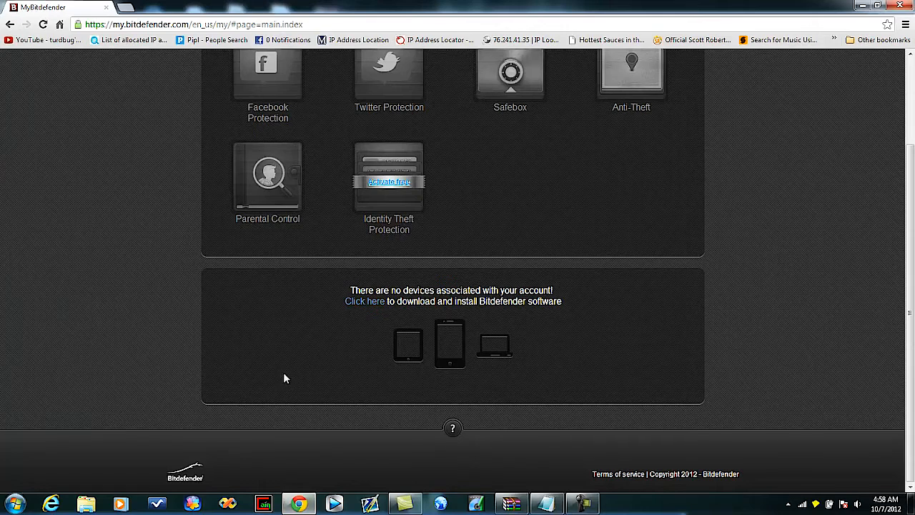
scroll("up", 3)
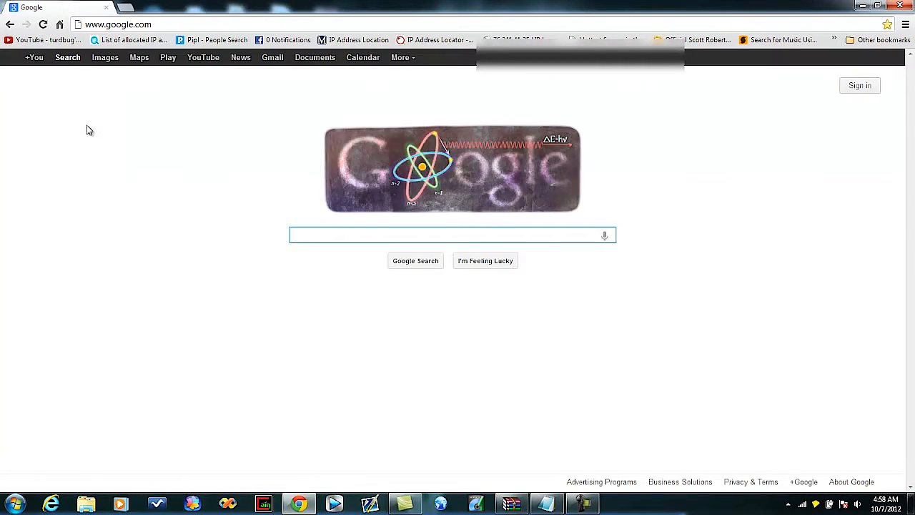
Search 'bit' and open the official Bitdefender Total Security 2013 product page
type("bitd")
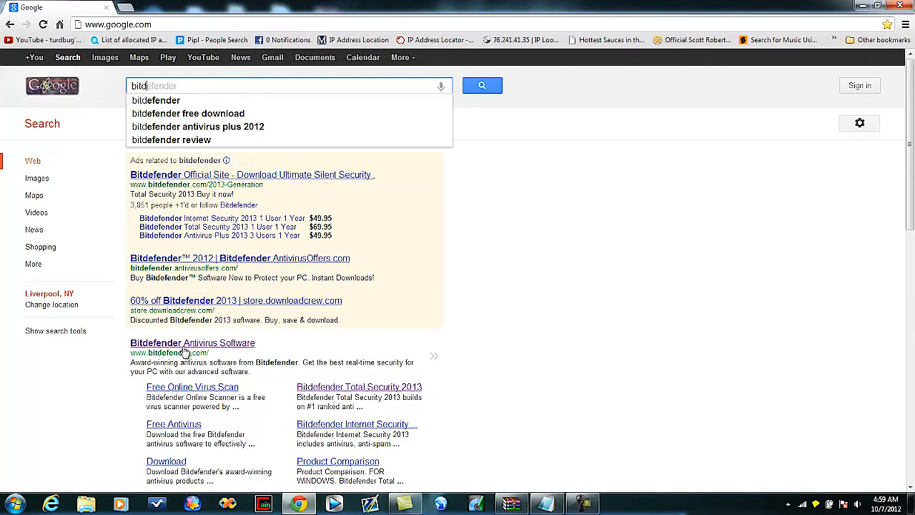
left_click(192, 343)
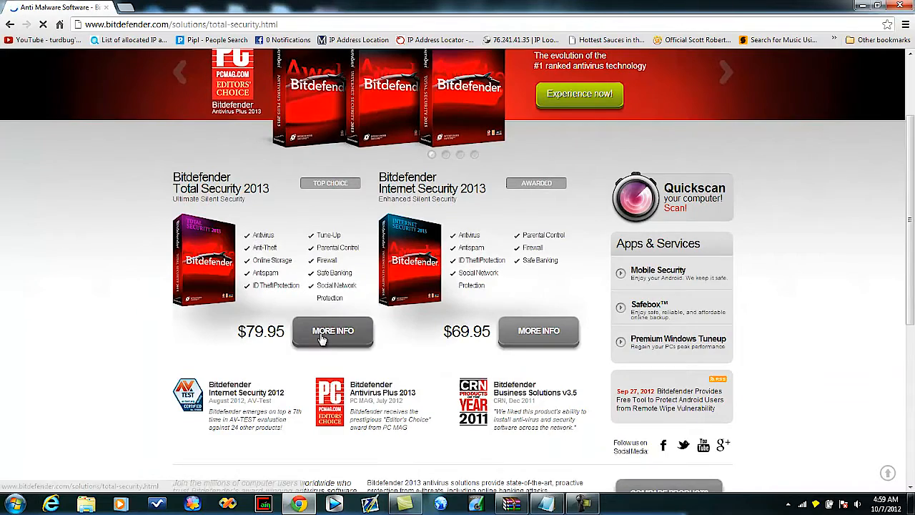
left_click(333, 330)
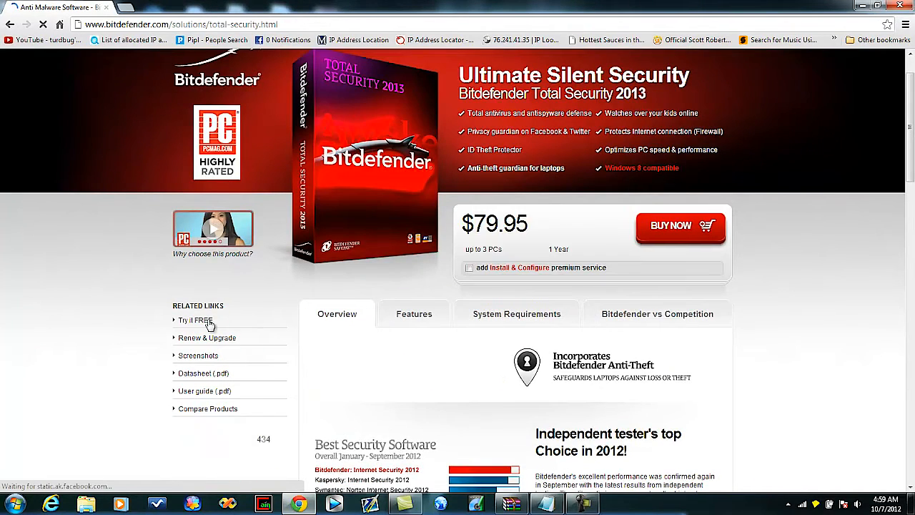
Submit an email for the Total Security free trial and start the installer download
left_click(197, 320)
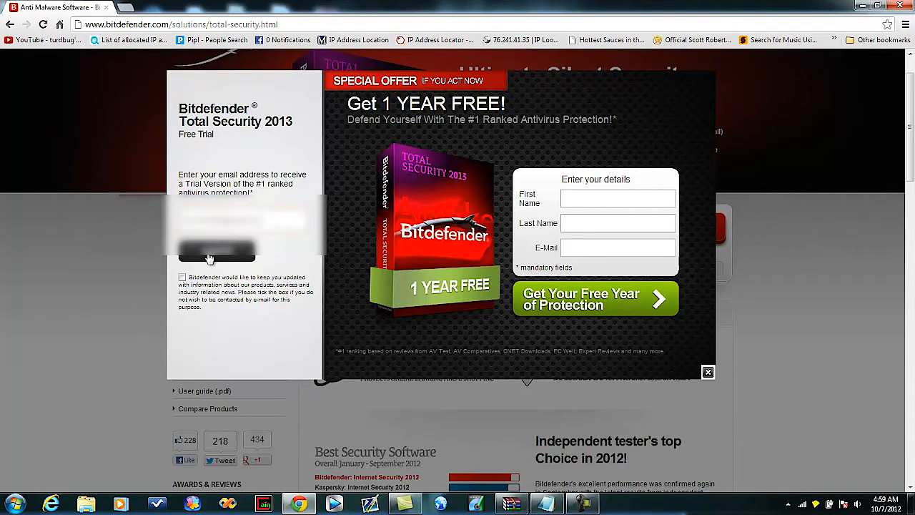
left_click(217, 250)
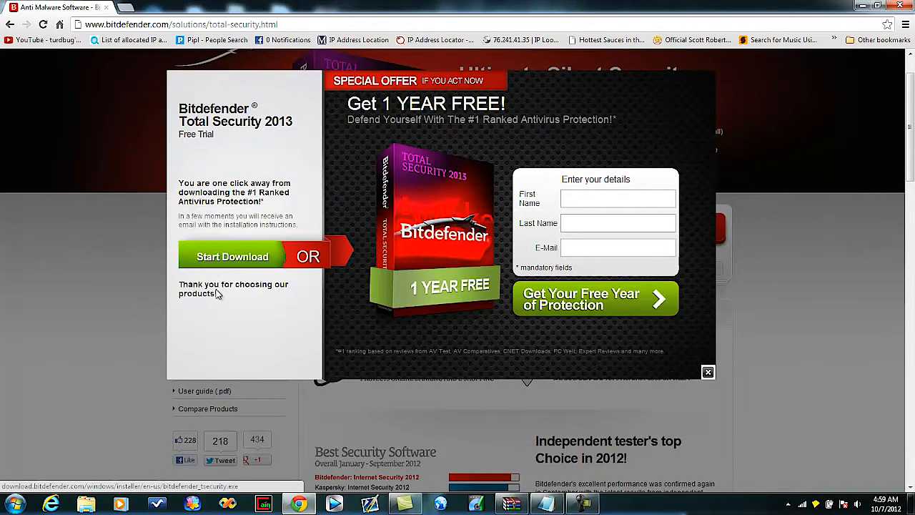
left_click(232, 257)
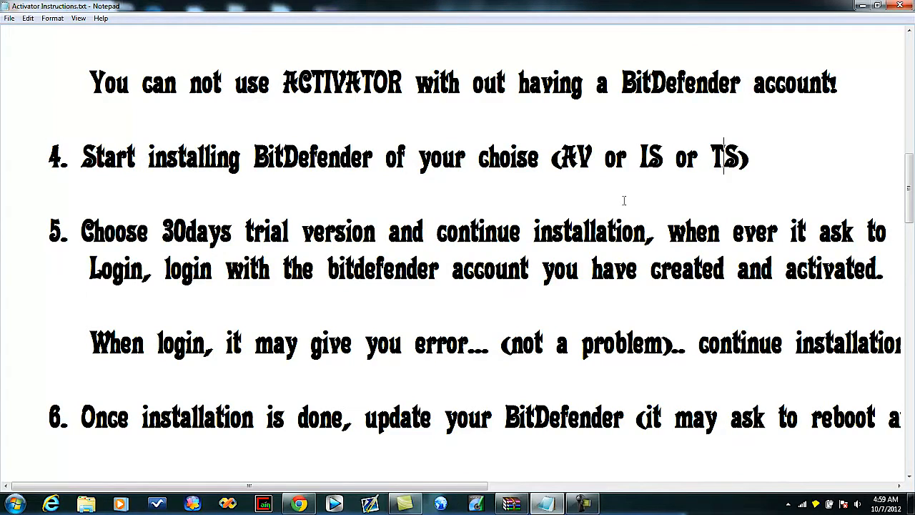
mouse_move(521, 256)
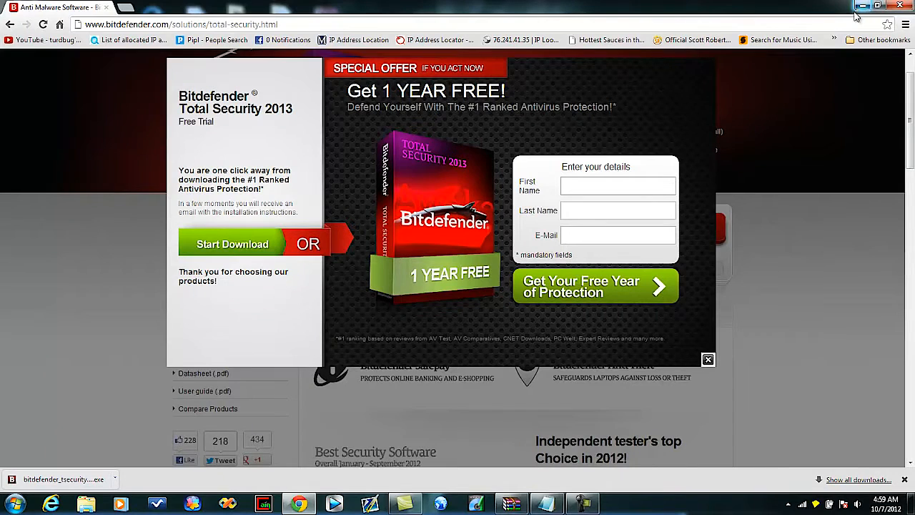
mouse_move(716, 68)
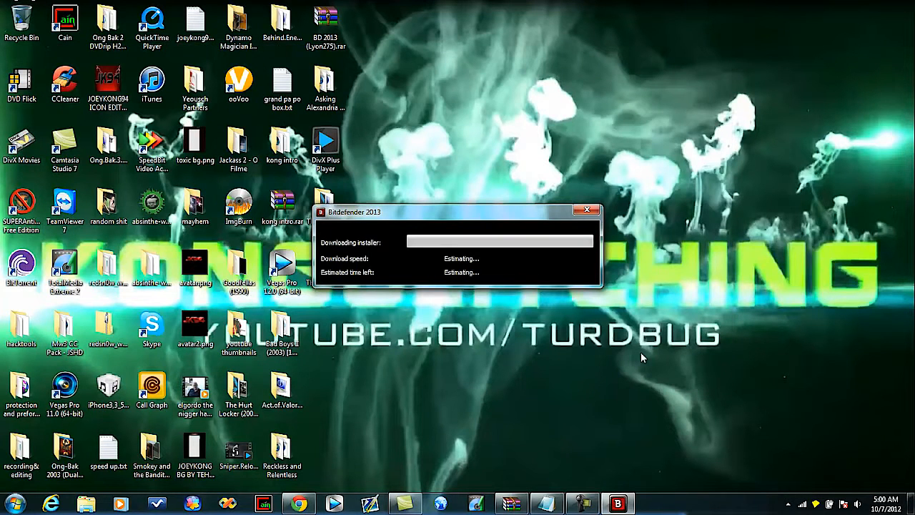
Run bitdefender_tsecurity.exe and let it download the full setup to the welcome screen
left_click(583, 504)
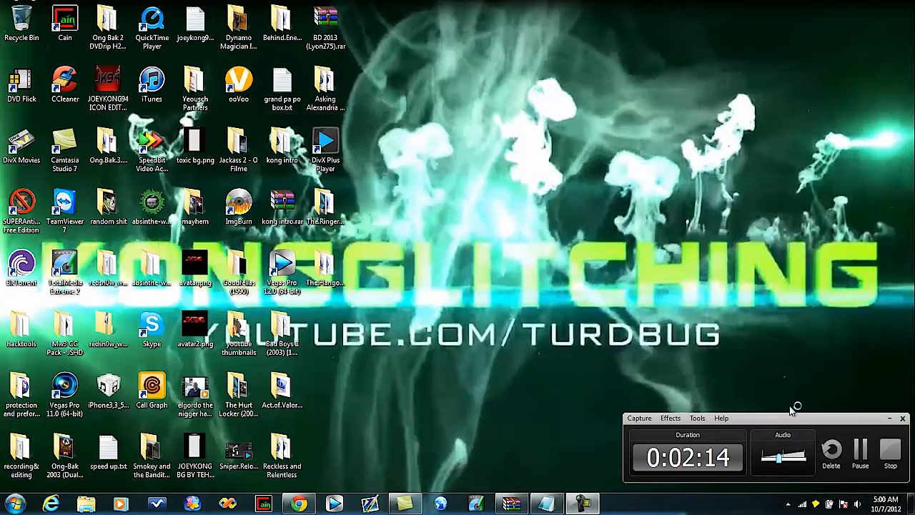
left_click(583, 504)
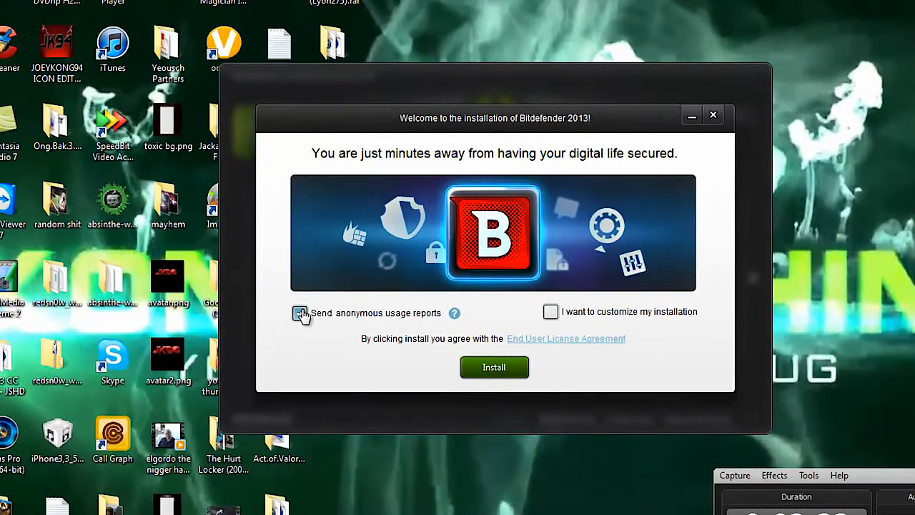
Install Bitdefender to Program Files with custom settings and anonymous usage reports off
left_click(300, 314)
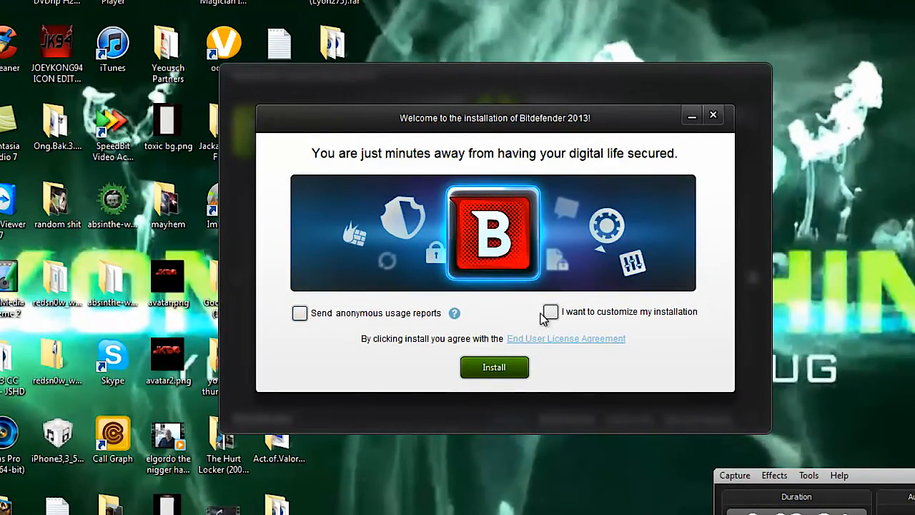
left_click(550, 312)
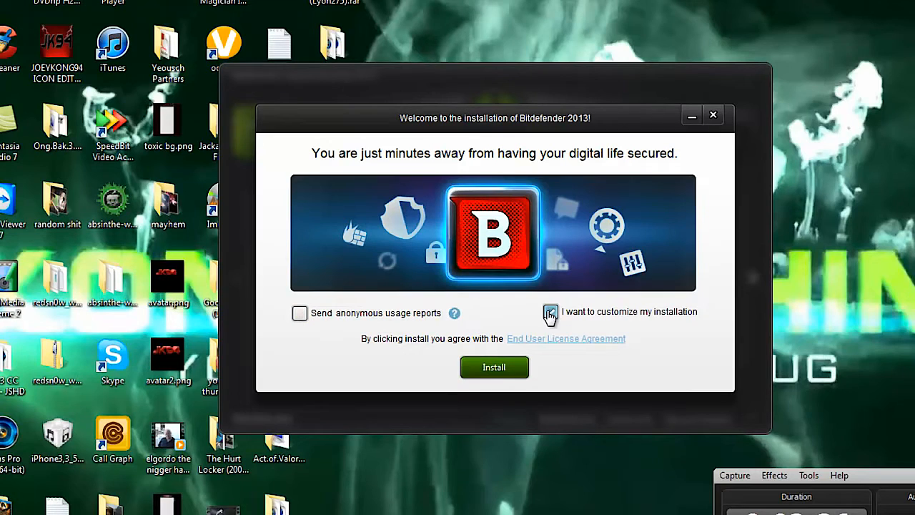
left_click(551, 313)
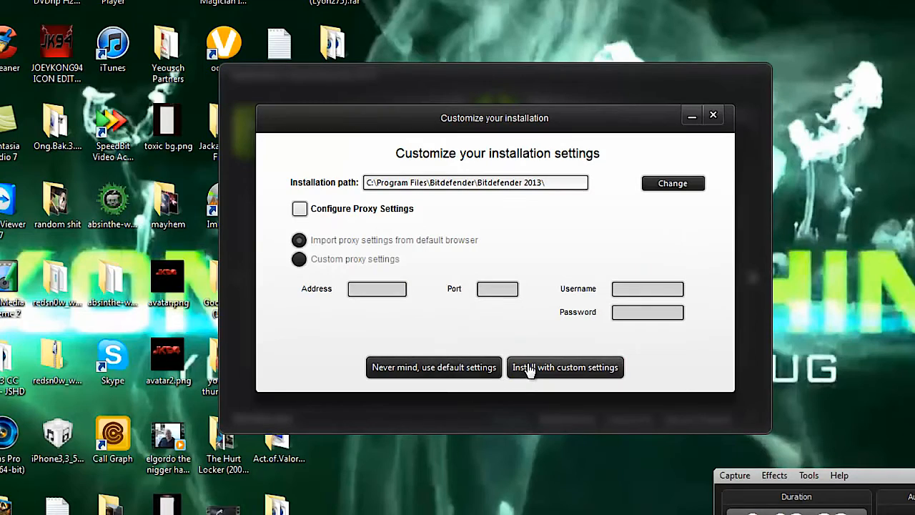
left_click(565, 367)
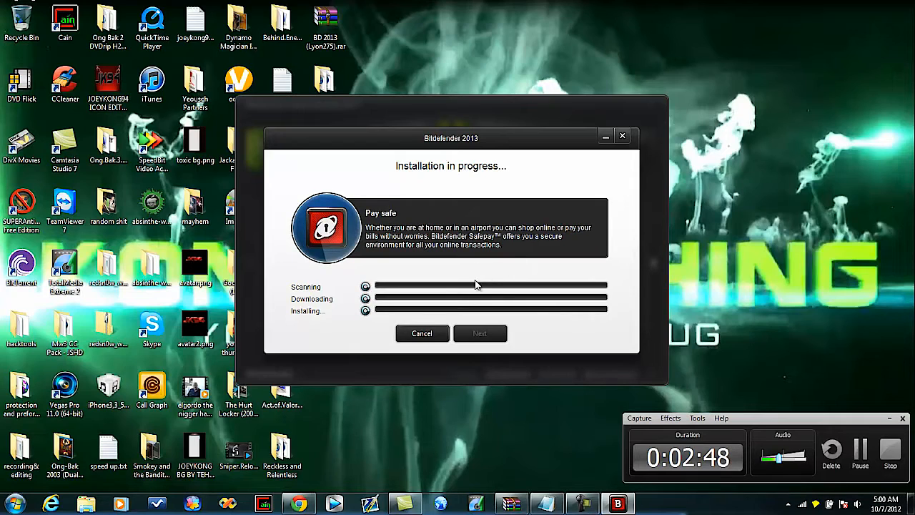
mouse_move(688, 365)
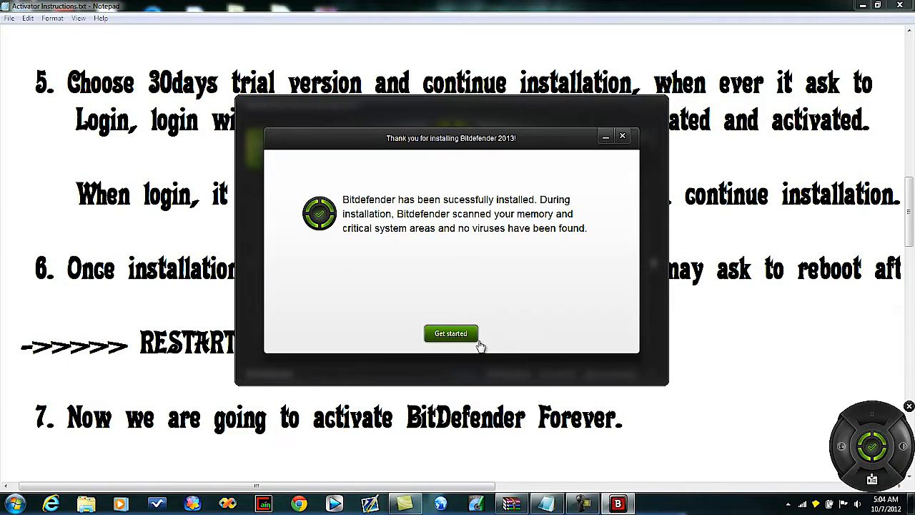
Choose trial evaluation and keep default product behaviour and connection filter settings
left_click(451, 334)
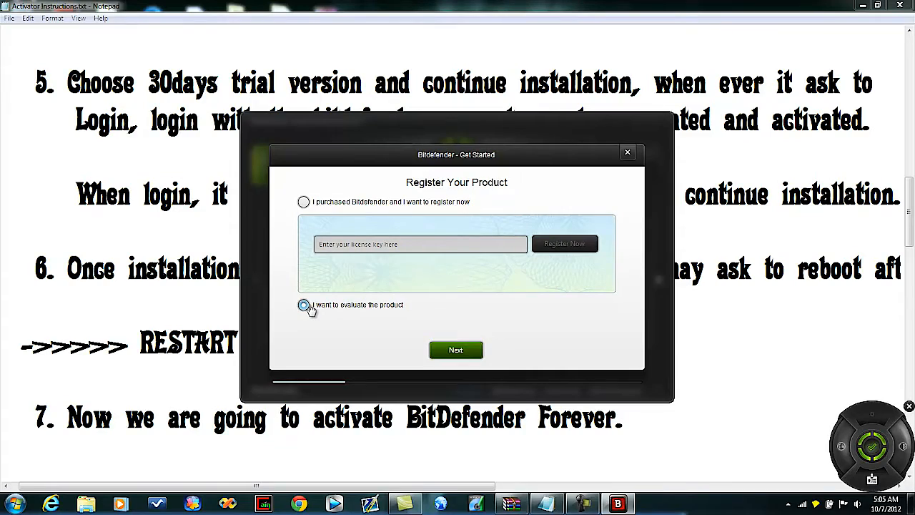
left_click(303, 304)
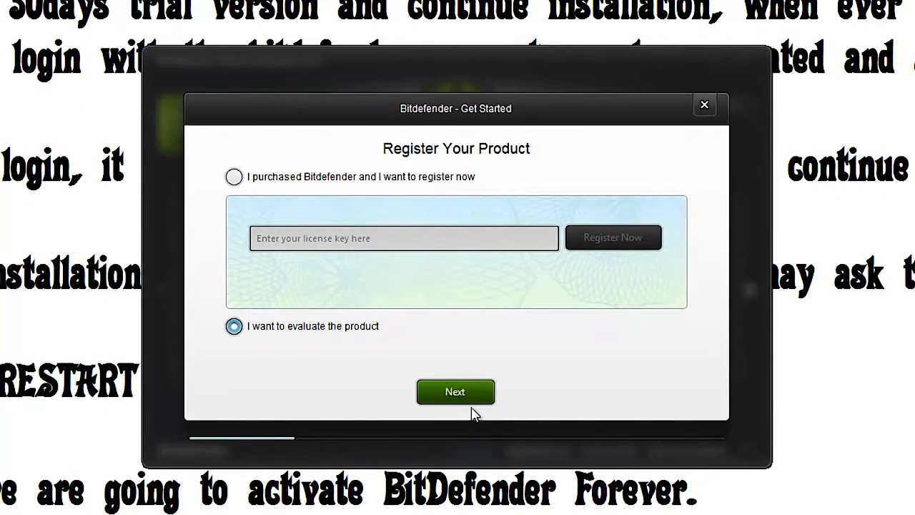
left_click(456, 392)
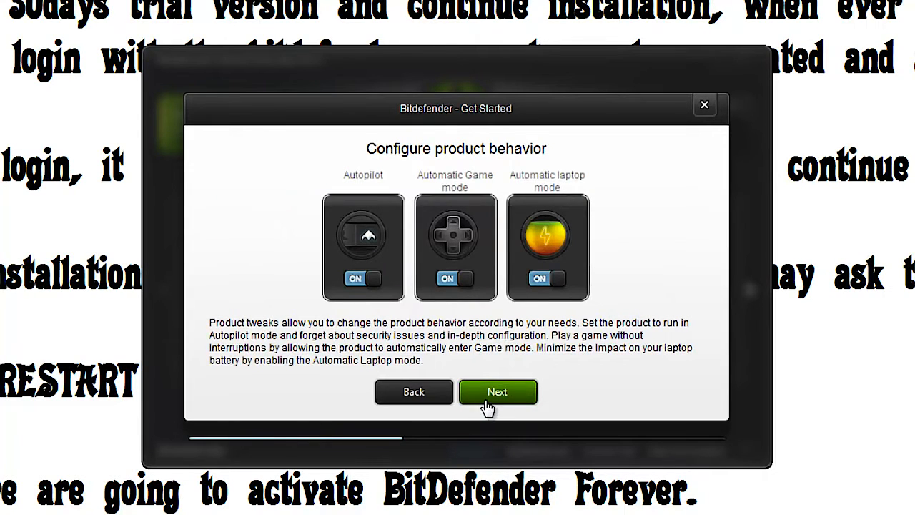
left_click(497, 392)
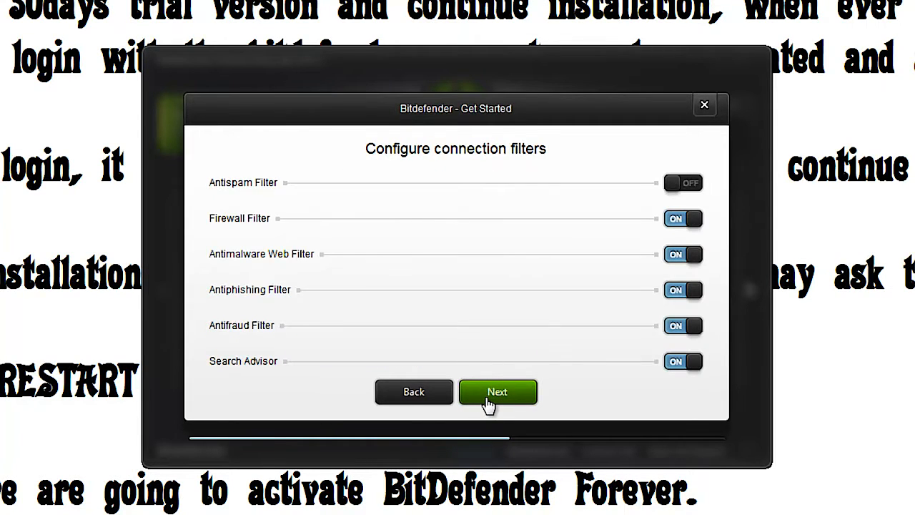
left_click(497, 392)
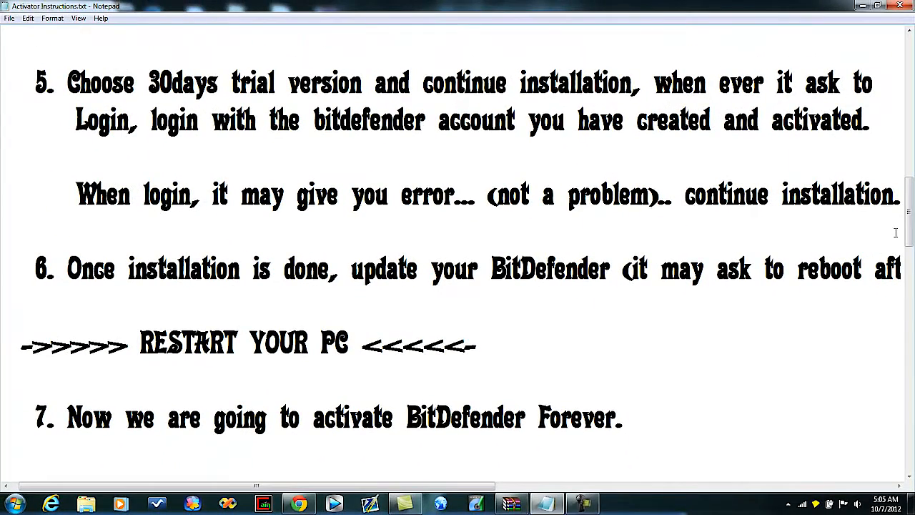
Close the Welcome to MyBitdefender popup, let the dashboard load, and minimize Chrome
scroll("down", 3)
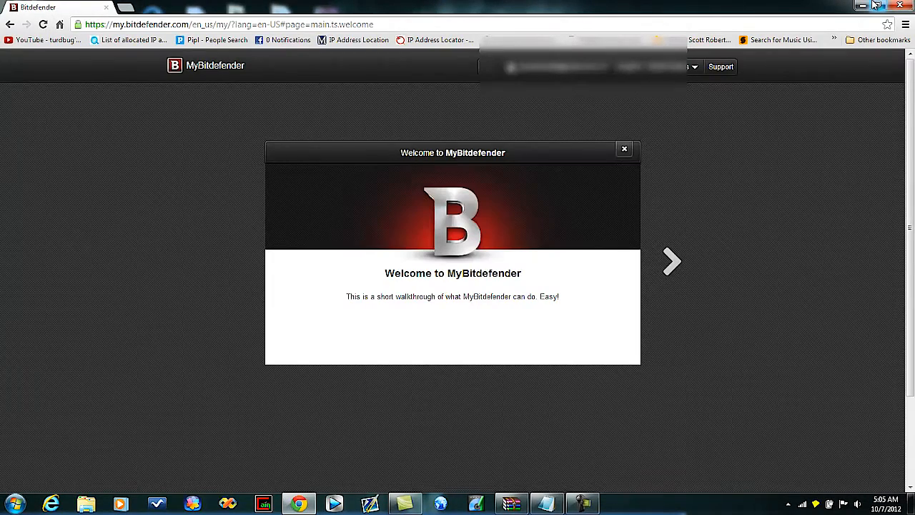
mouse_move(623, 149)
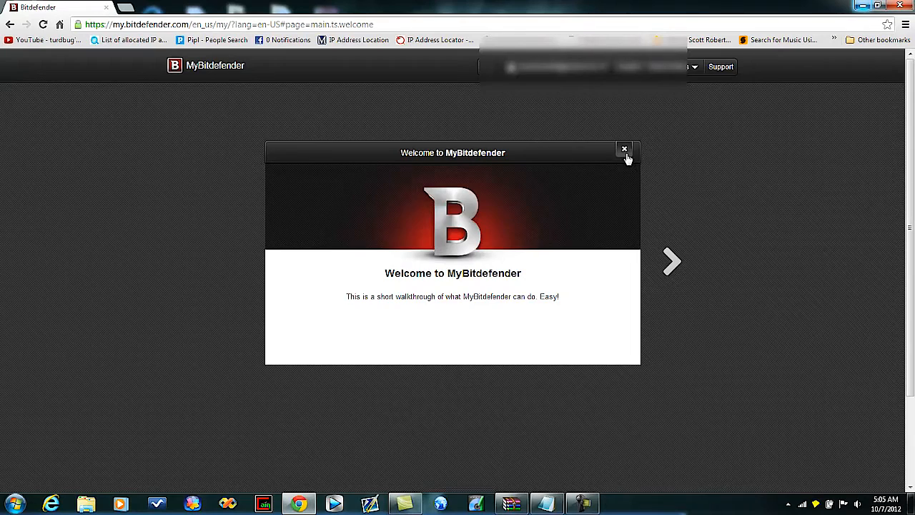
left_click(624, 149)
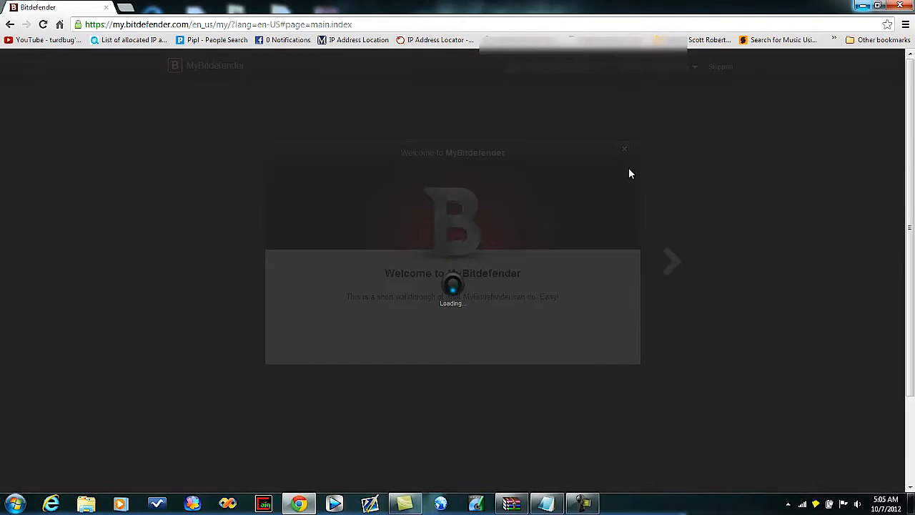
mouse_move(633, 194)
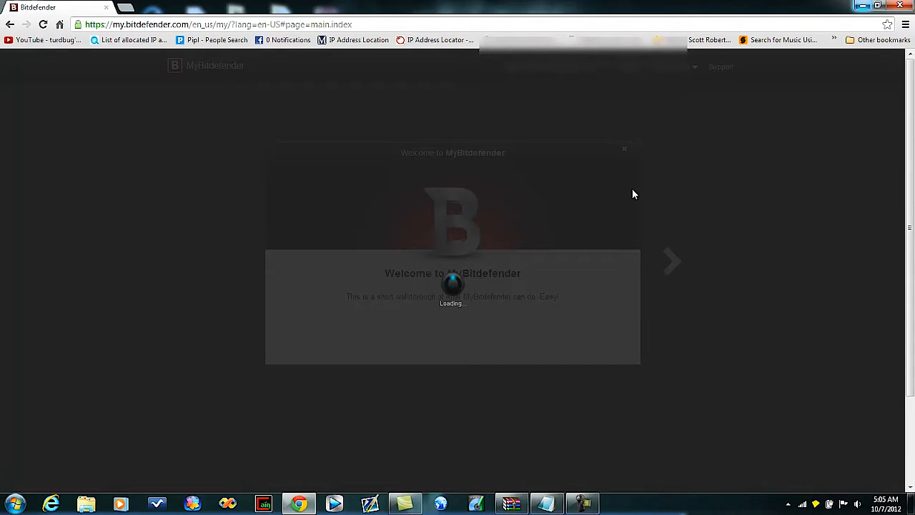
left_click(547, 504)
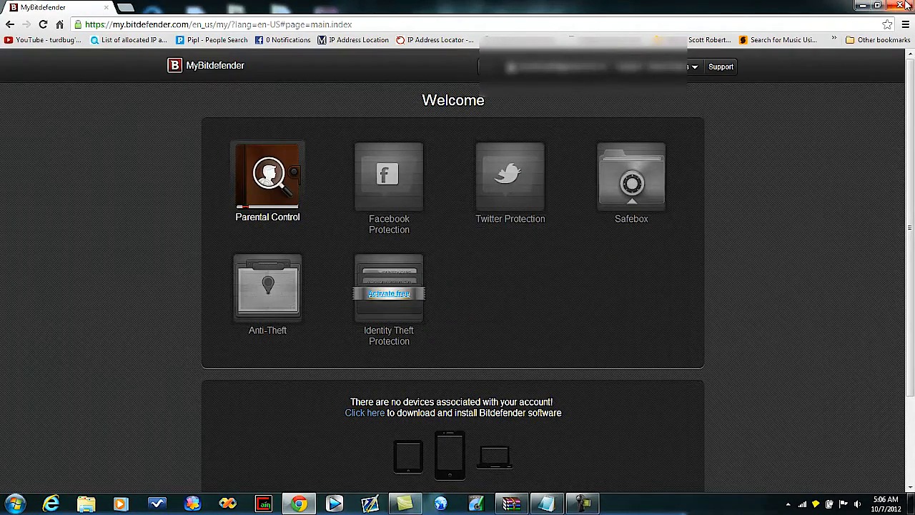
left_click(880, 6)
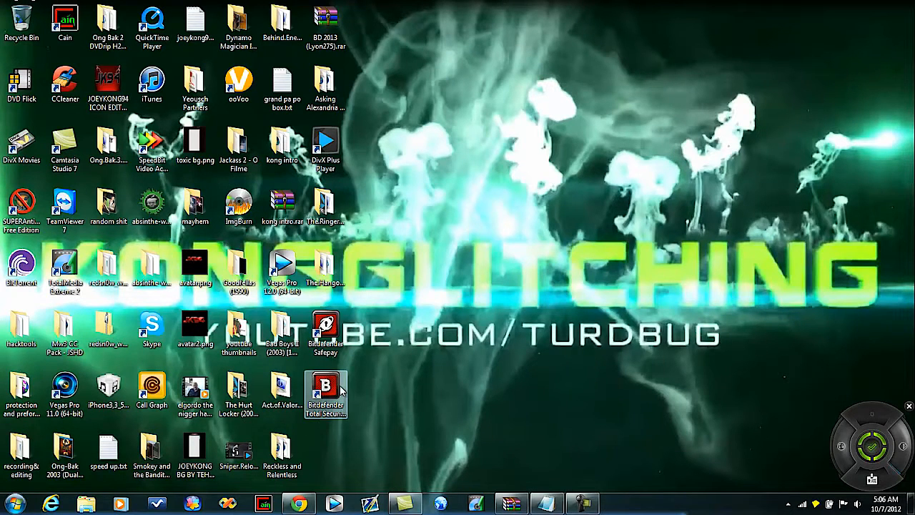
Launch Bitdefender, confirm MyBitdefender Account Settings show logged in, activation pending, then close
double_click(325, 386)
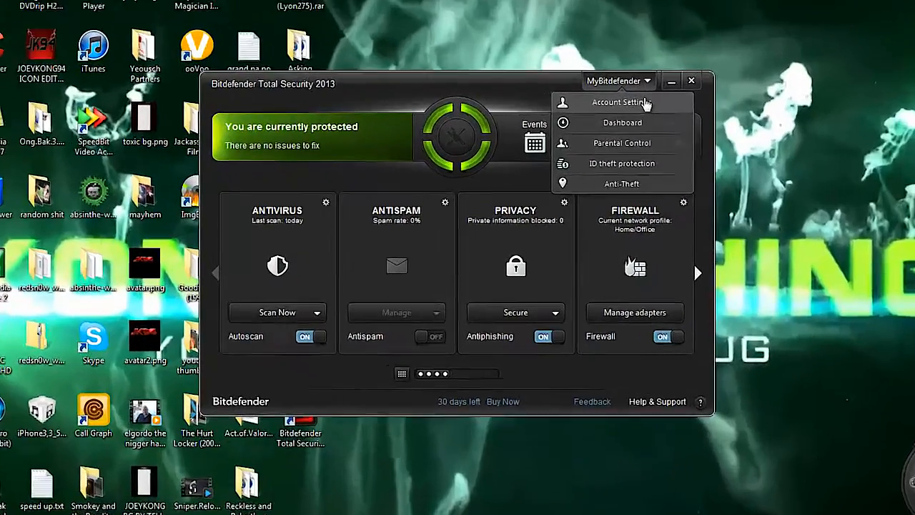
left_click(621, 102)
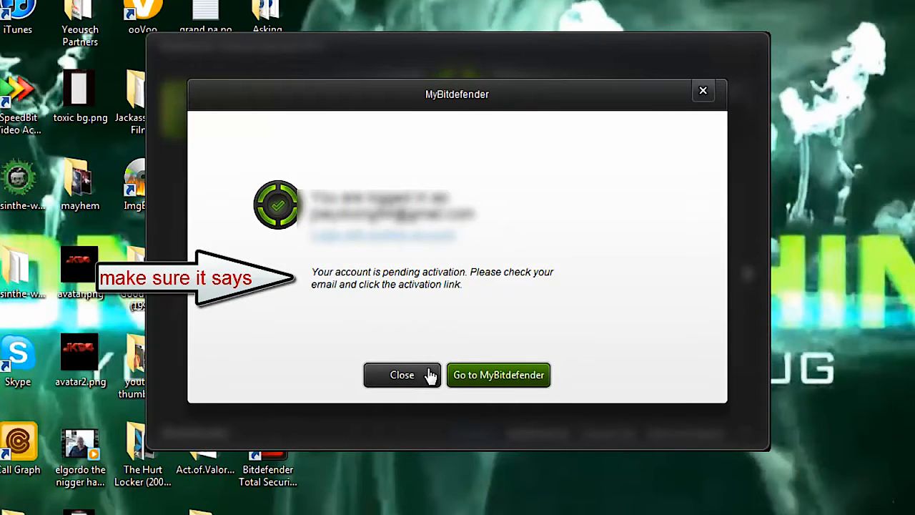
left_click(402, 375)
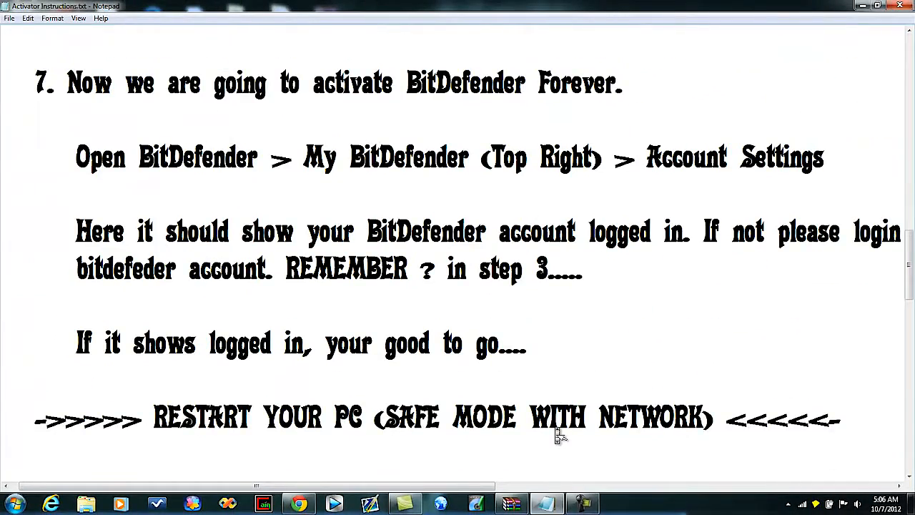
scroll("down", 3)
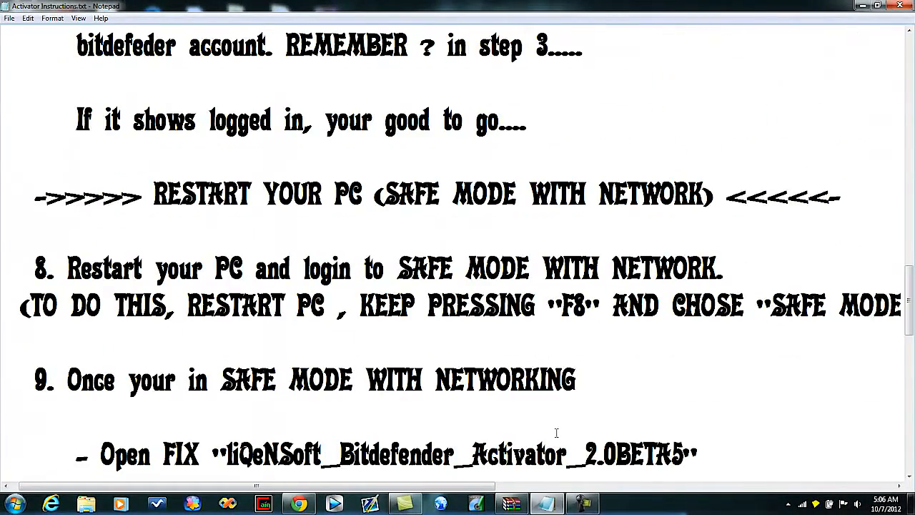
left_click(582, 505)
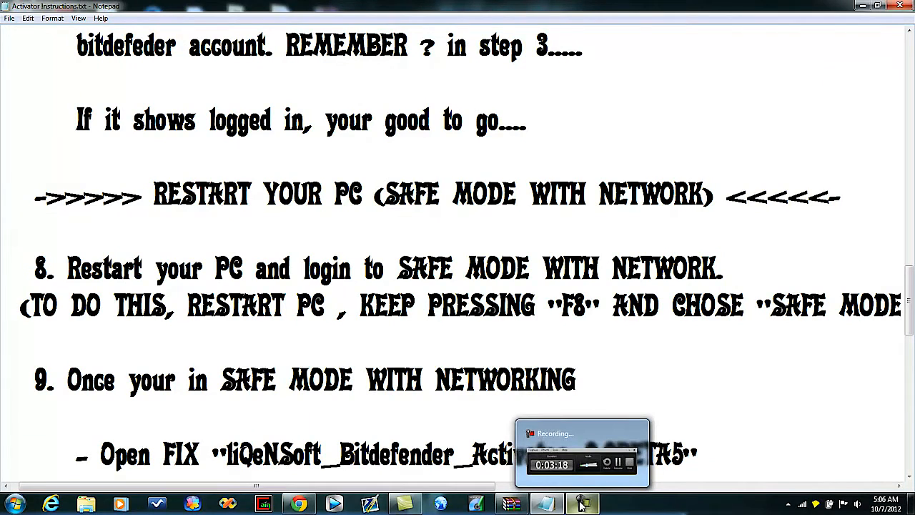